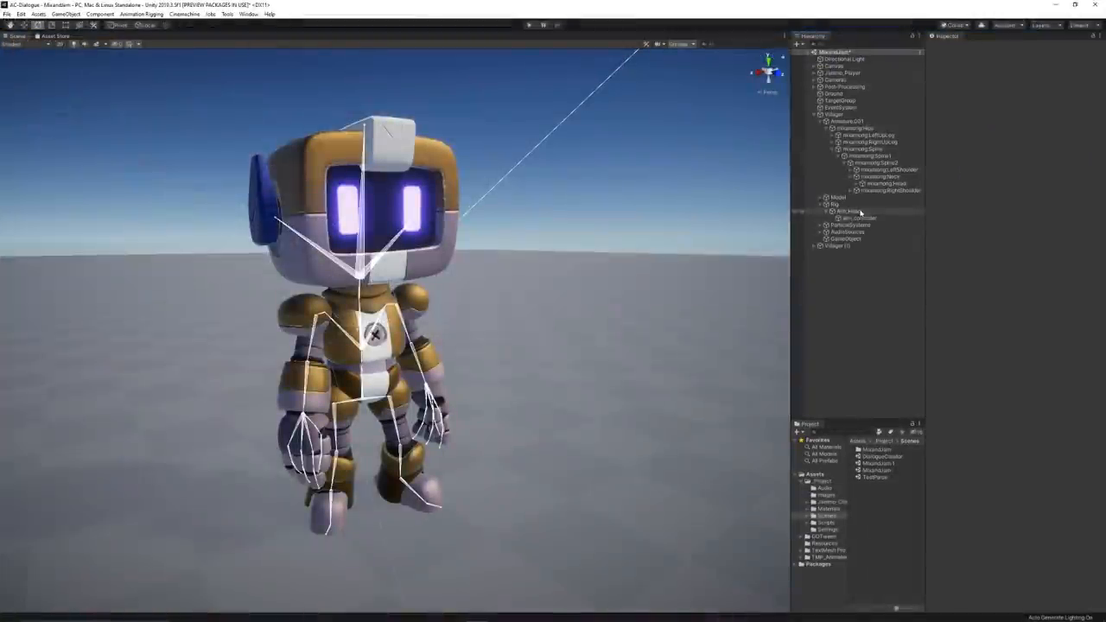
Select Aim_Head under Villager > Rig to view its Multi-Aim Constraint.
{"action": "left_click", "coordinate": [851, 211]}
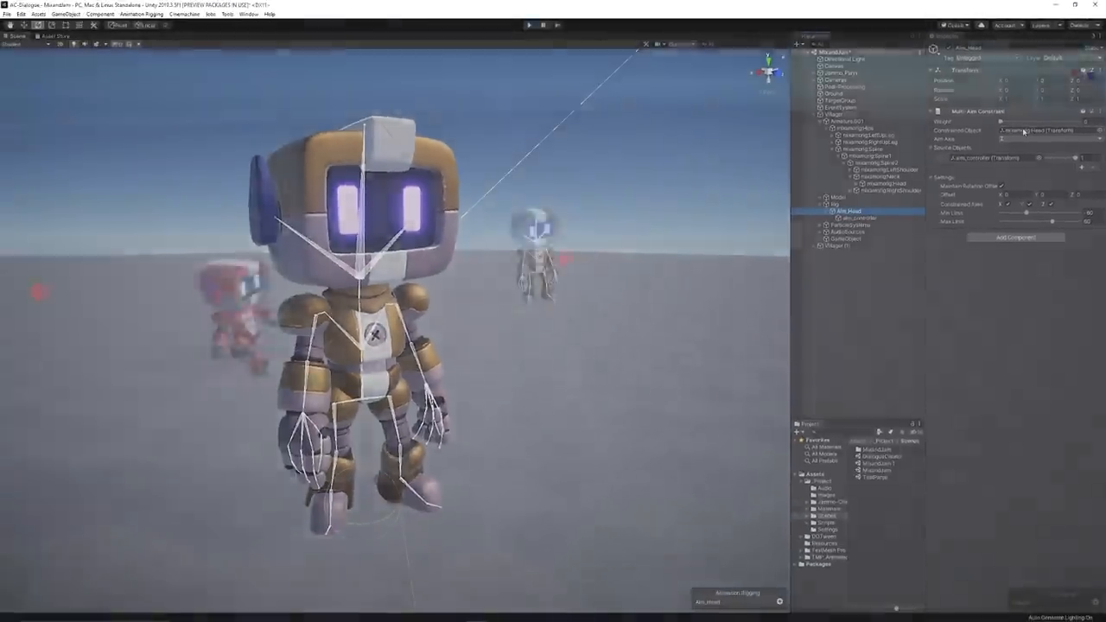
{"action": "left_click", "coordinate": [529, 24]}
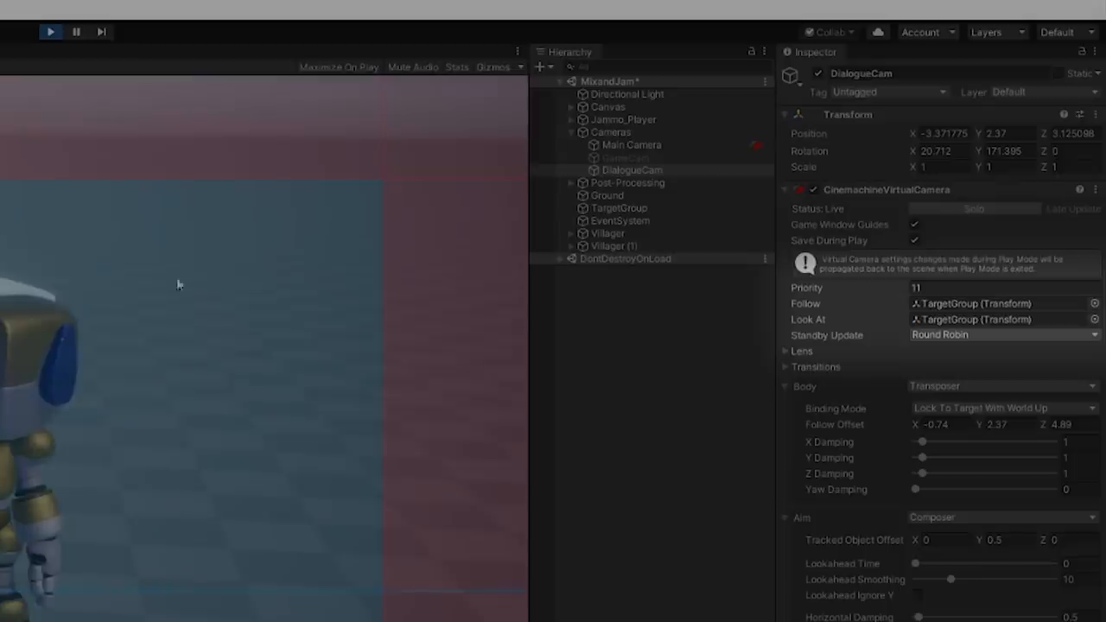
Select Cameras > DialogueCam in Play Mode to inspect its CinemachineVirtualCamera.
{"action": "left_click", "coordinate": [619, 207]}
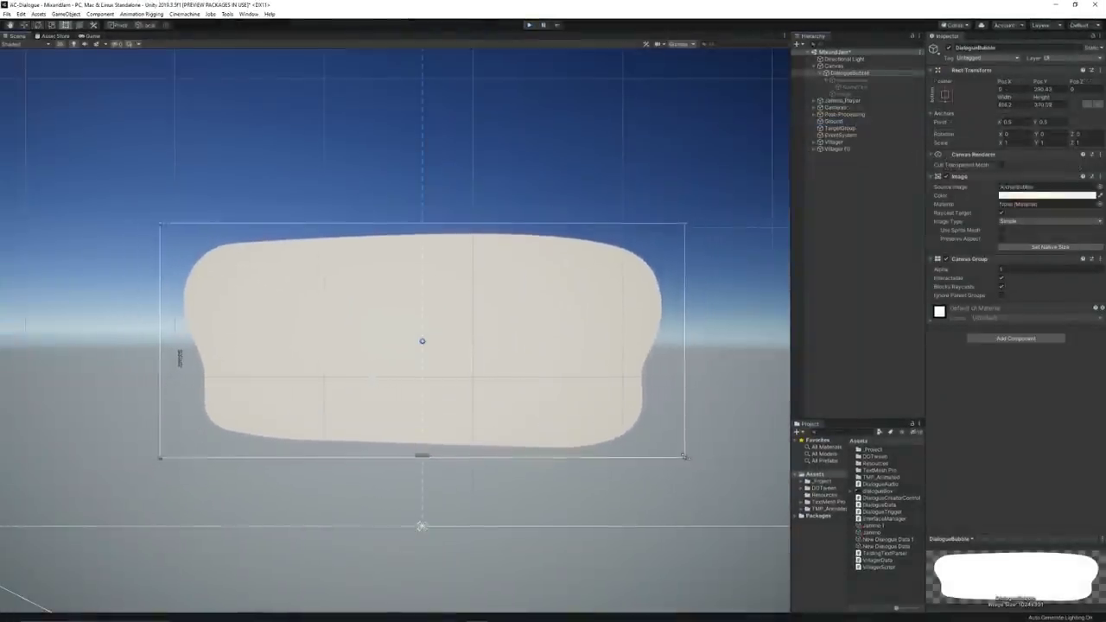
Check NameBubble and NameText, then add a UI Image child to DialogueBubble.
{"action": "left_click", "coordinate": [853, 80]}
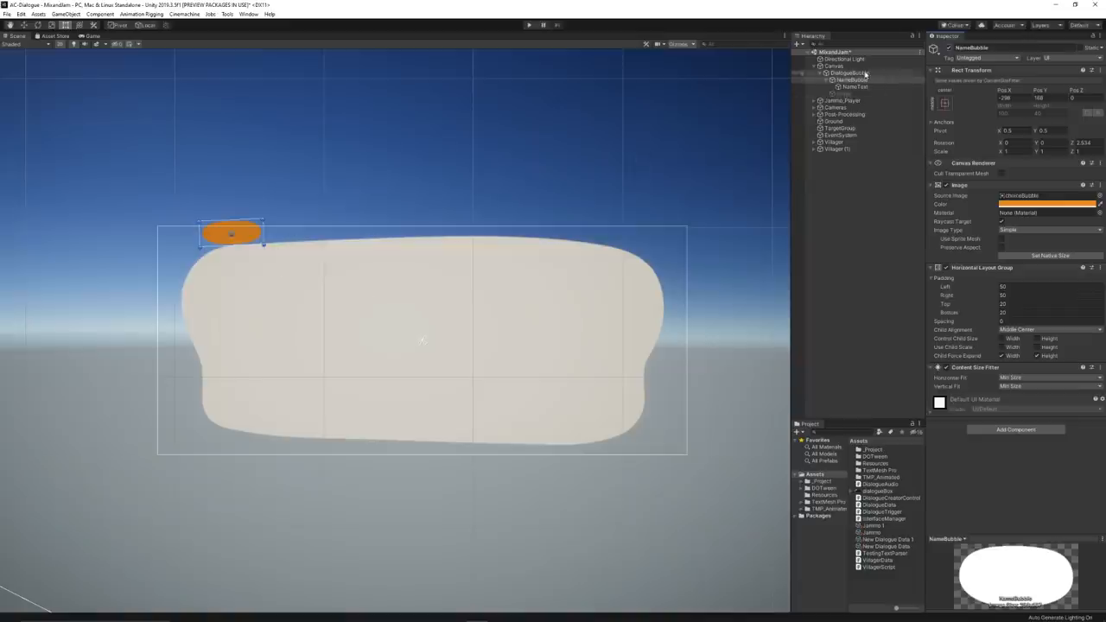
{"action": "left_click", "coordinate": [849, 72]}
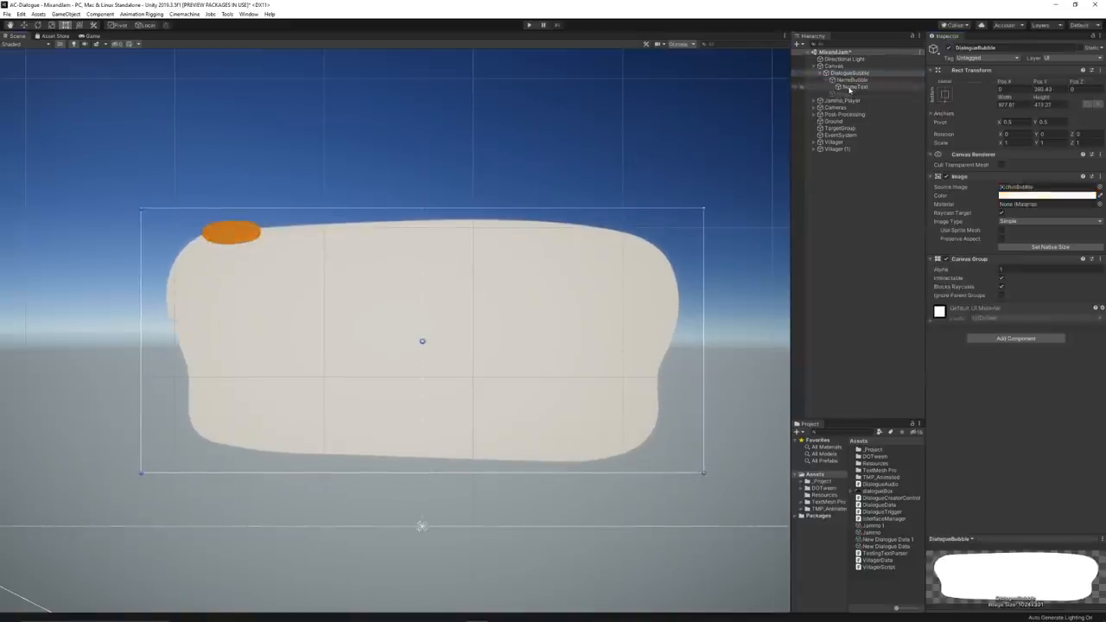
{"action": "left_click", "coordinate": [854, 86]}
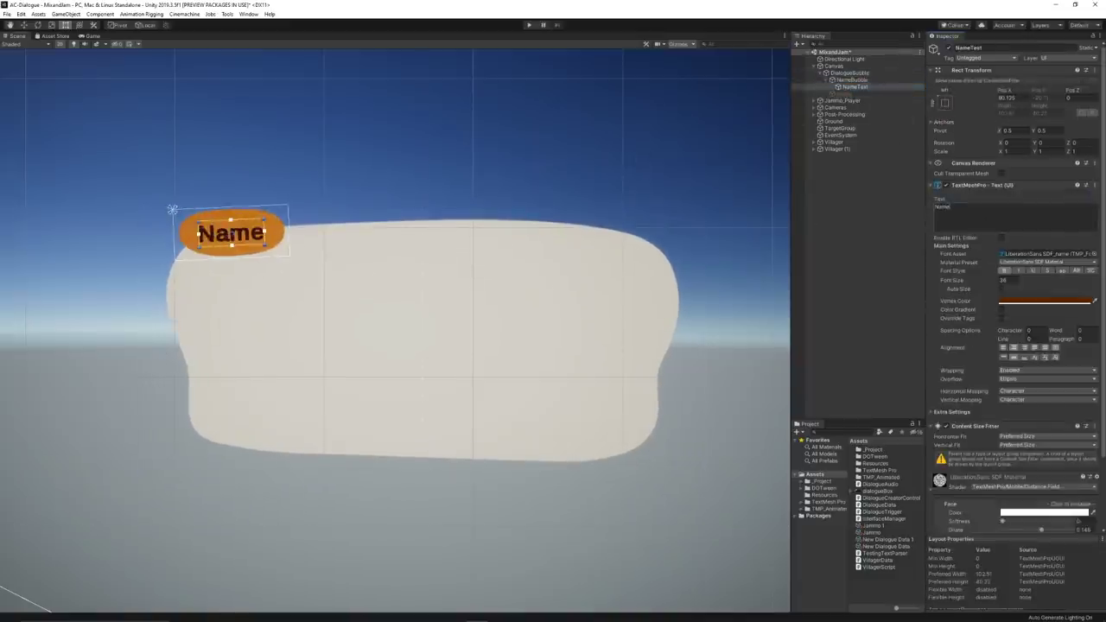
{"action": "right_click", "coordinate": [832, 72]}
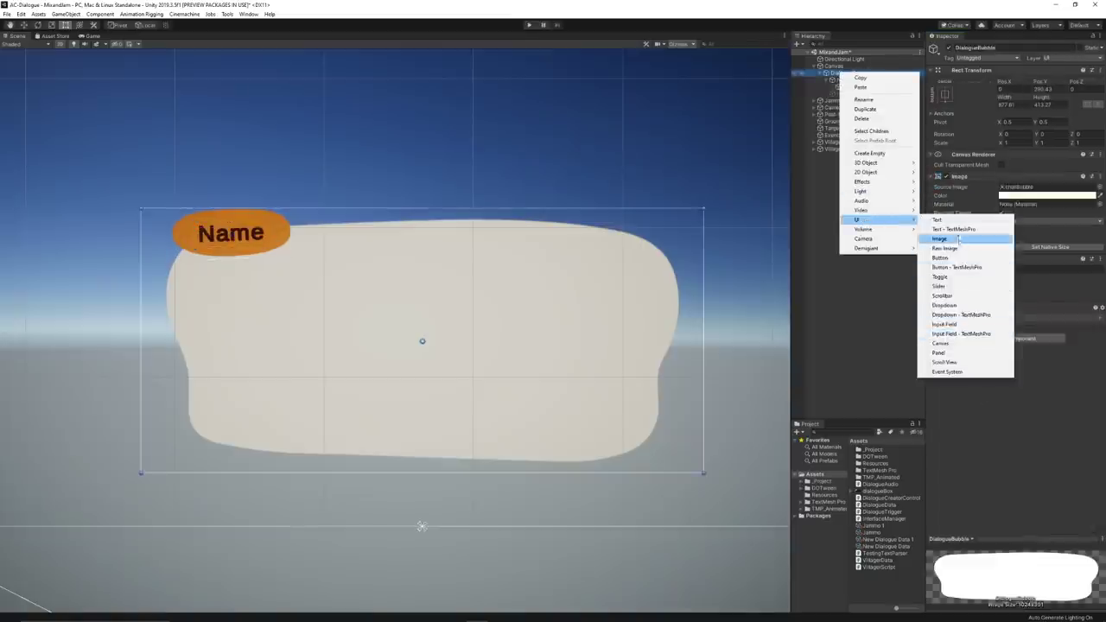
{"action": "left_click", "coordinate": [954, 229]}
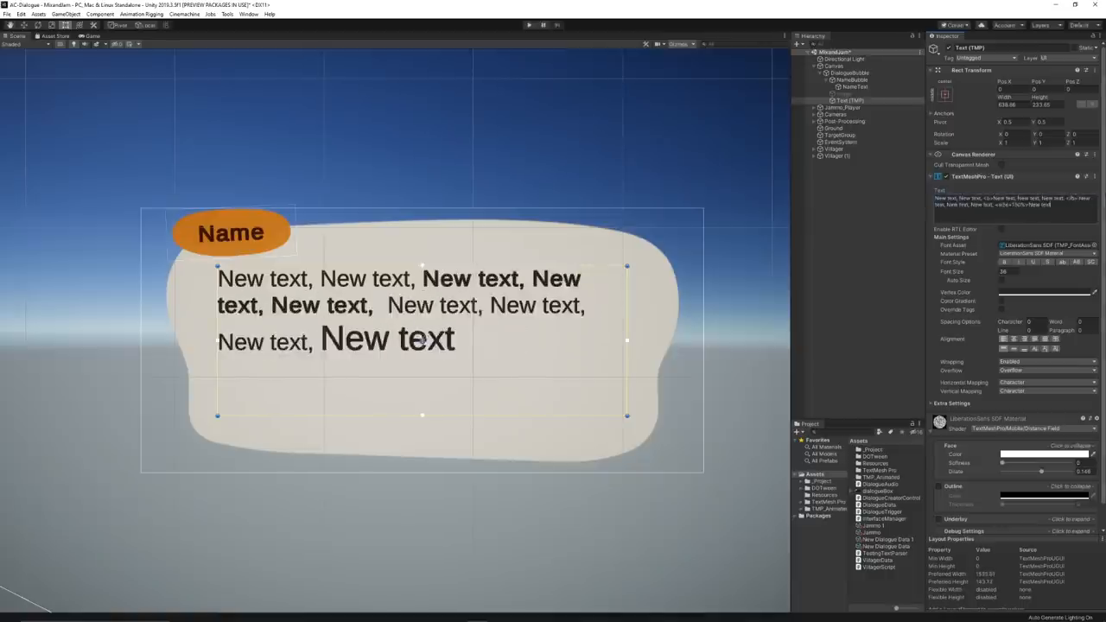
{"action": "left_click", "coordinate": [529, 24]}
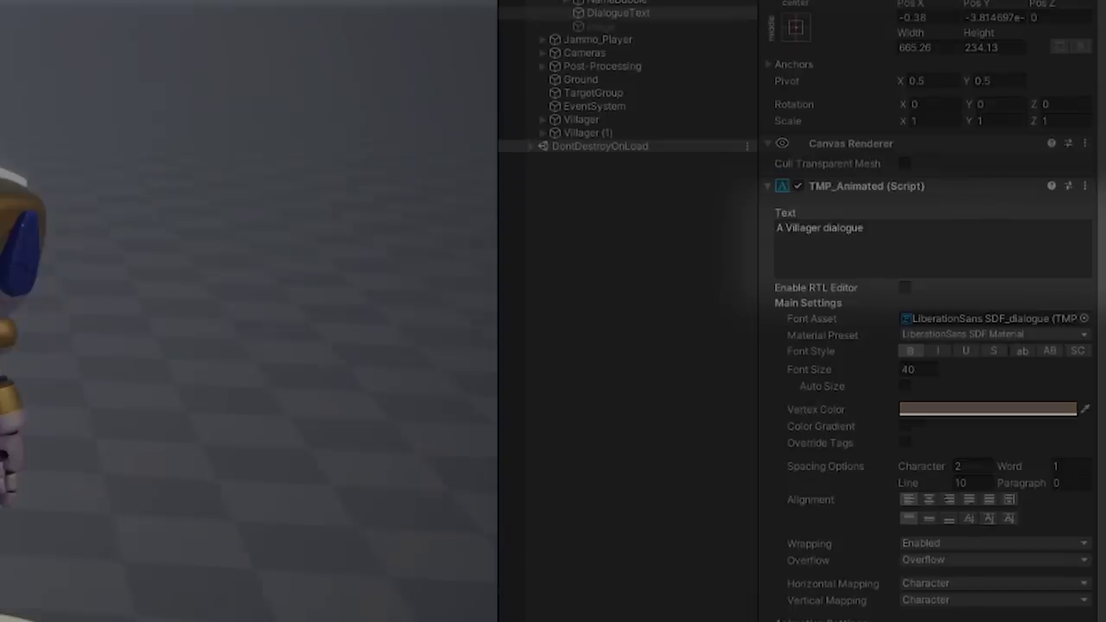
Test DialogueText's TMP_Animated script by running the scene in the Game view.
{"action": "key", "text": "alt+tab"}
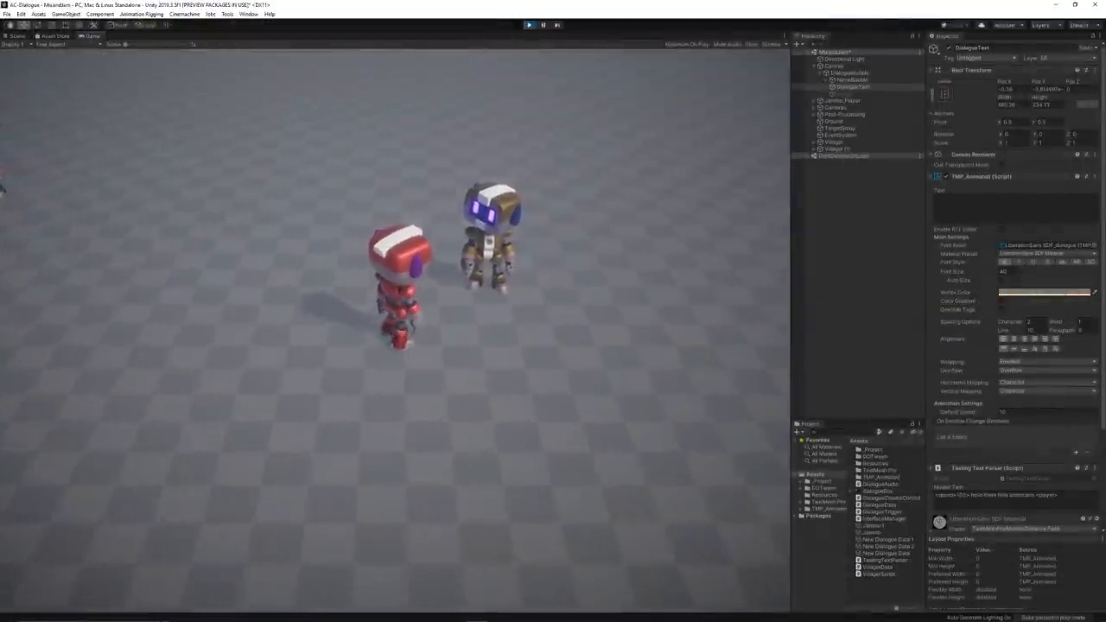
{"action": "left_click", "coordinate": [528, 25]}
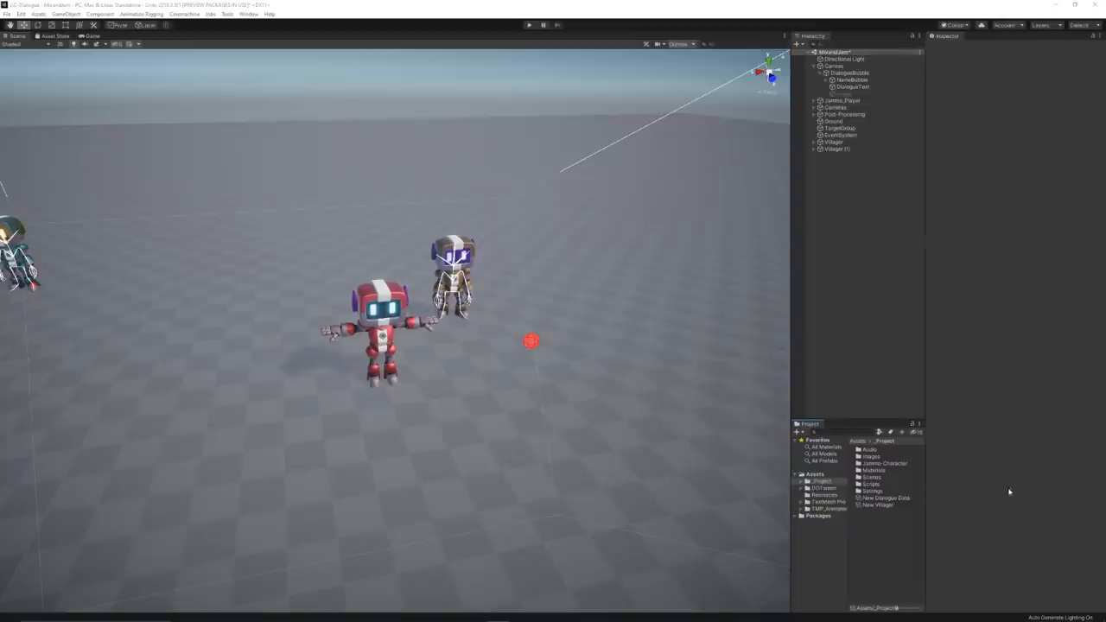
View the New Villager asset, then New Dialogue Data with its two conversation blocks.
{"action": "left_click", "coordinate": [877, 506]}
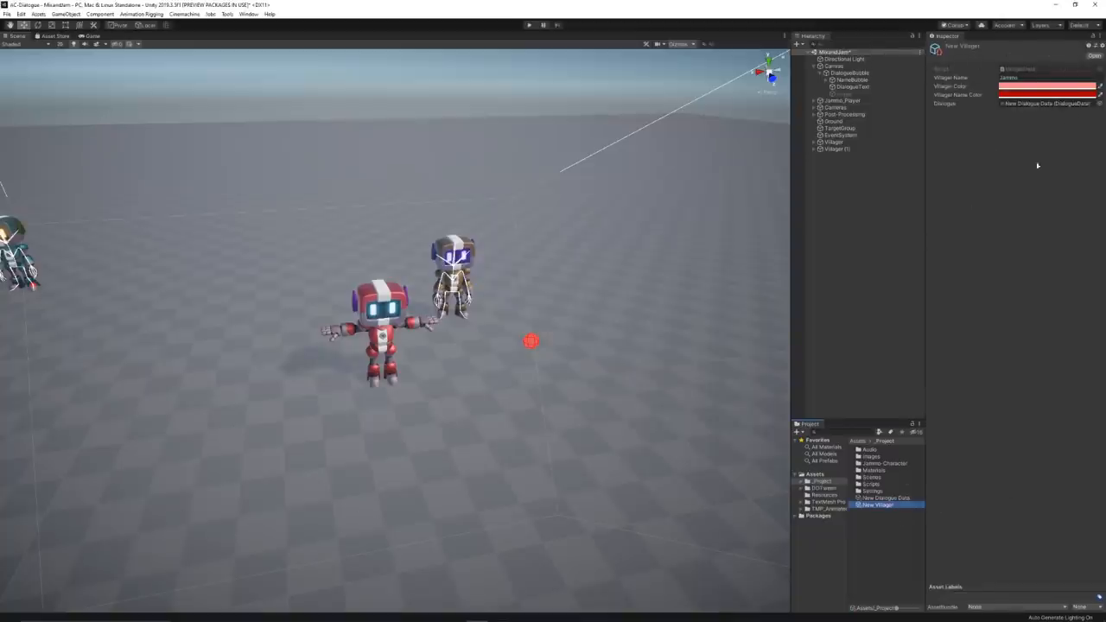
{"action": "left_click", "coordinate": [882, 498]}
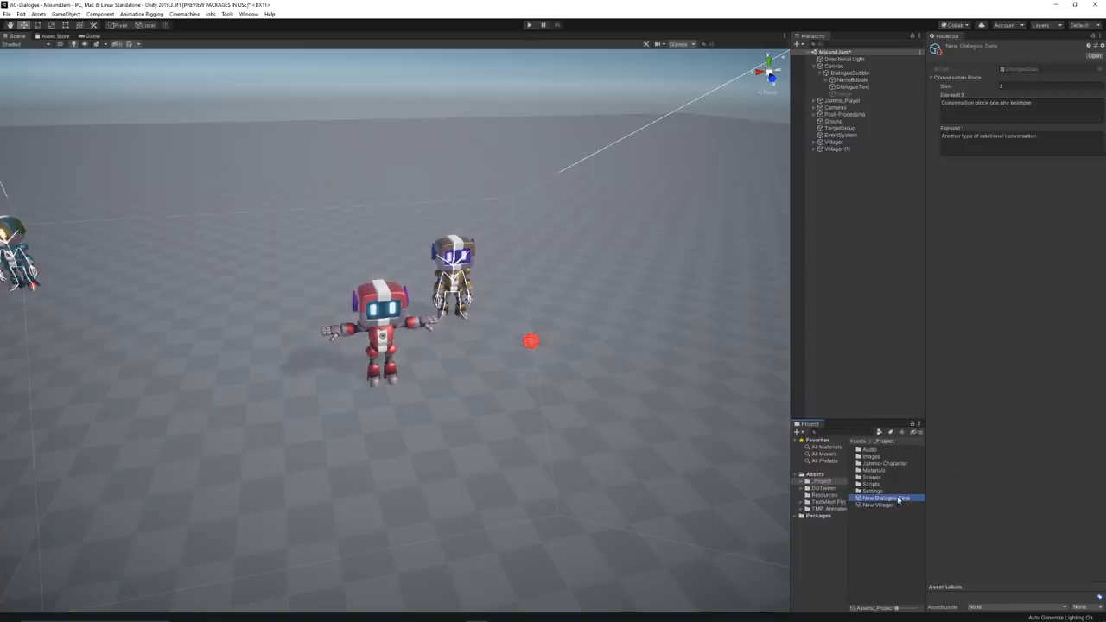
{"action": "left_click", "coordinate": [529, 24]}
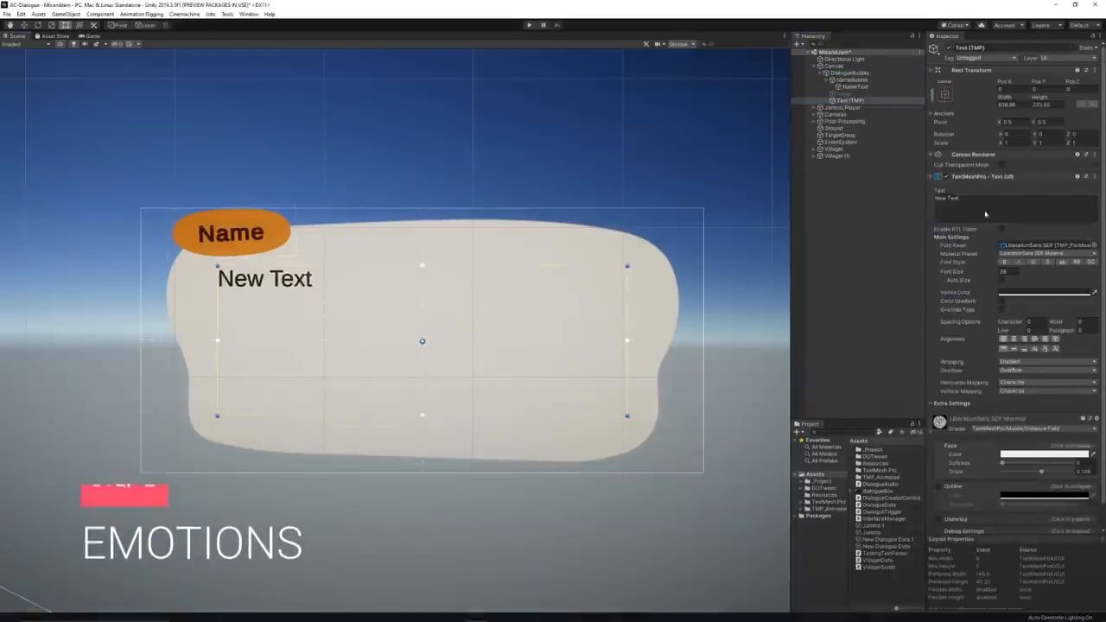
Enter repeated 'New text' placeholder phrases into the Text (TMP) field.
{"action": "type", "text": "New text, New text, New text, New text, New text, New text, New text, New text, New text,"}
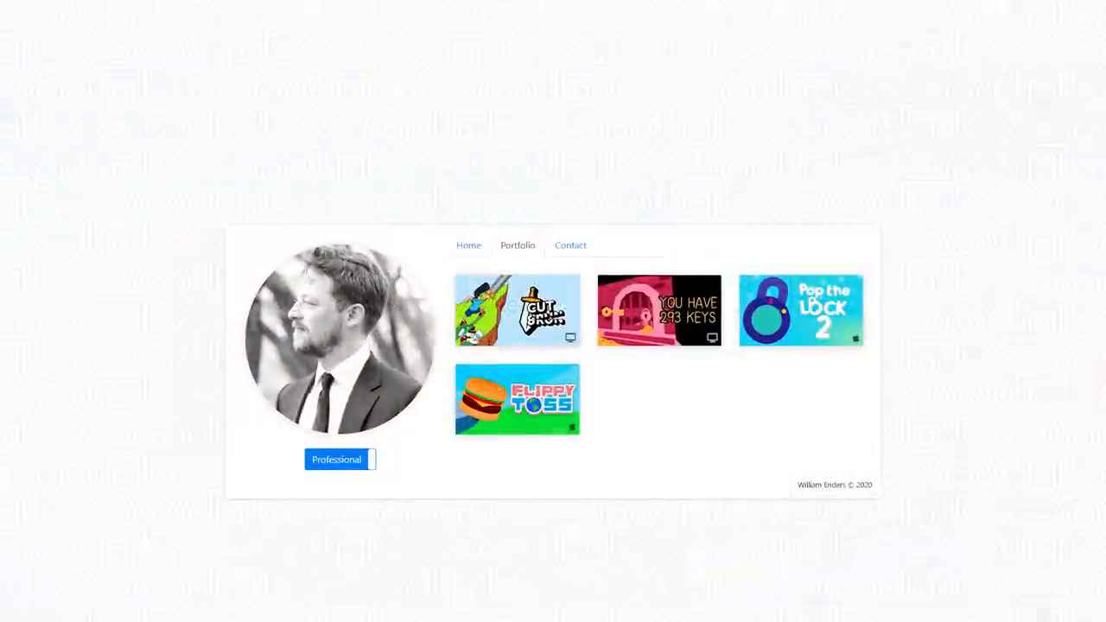
Open the Cut Bruh project popup from the portfolio's first game thumbnail.
{"action": "scroll", "scroll_direction": "up", "scroll_amount": 3}
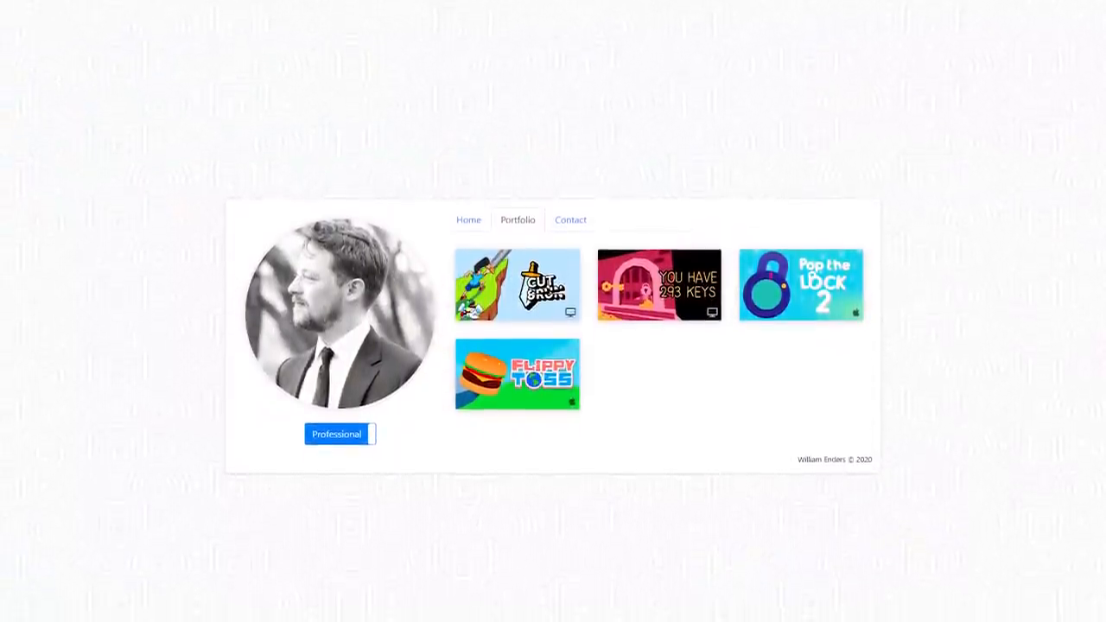
{"action": "scroll", "scroll_direction": "up", "scroll_amount": 3}
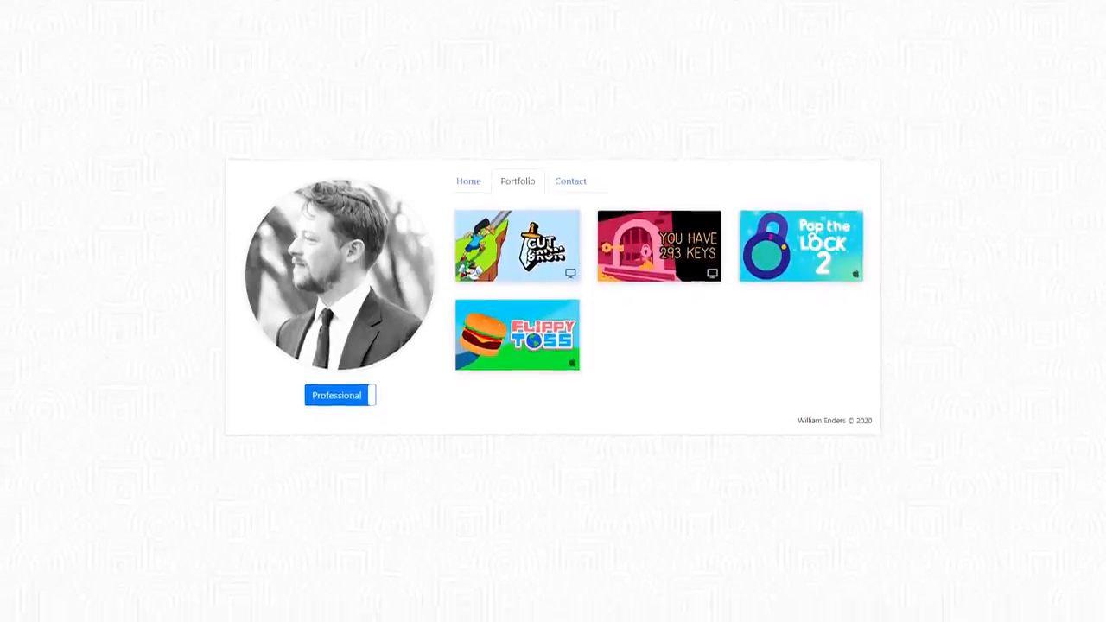
{"action": "scroll", "scroll_direction": "up", "scroll_amount": 3}
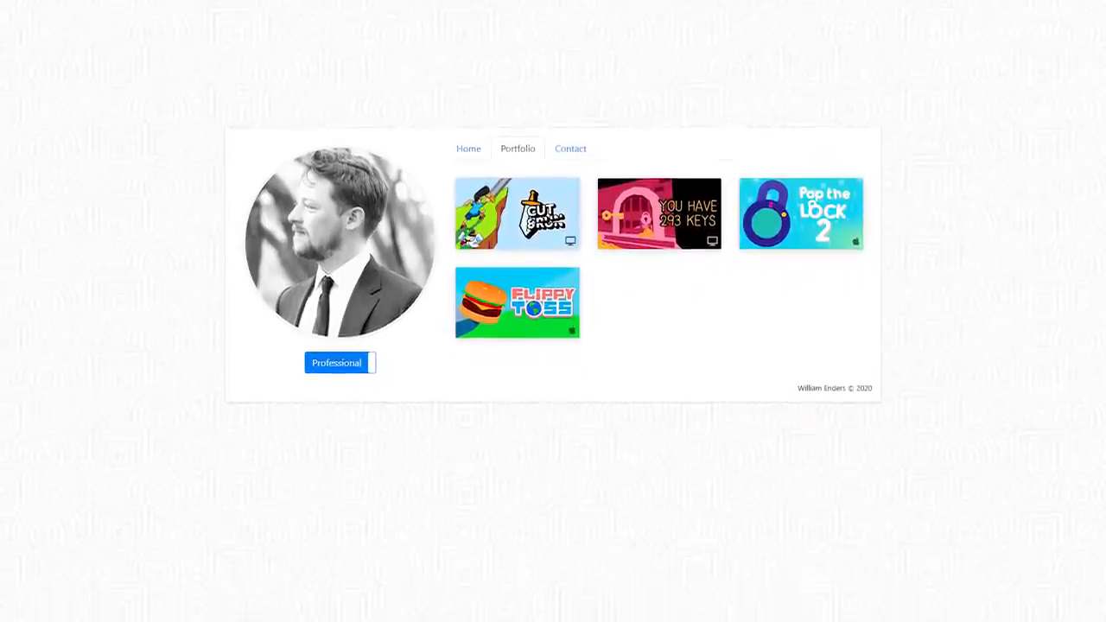
{"action": "left_click", "coordinate": [517, 214]}
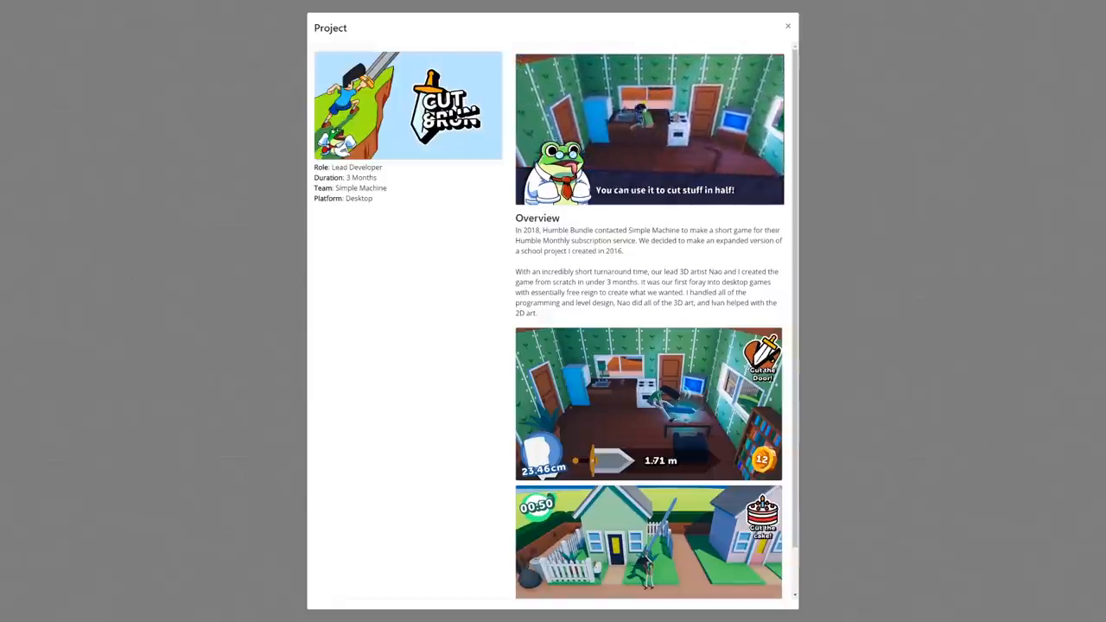
{"action": "left_click", "coordinate": [787, 25]}
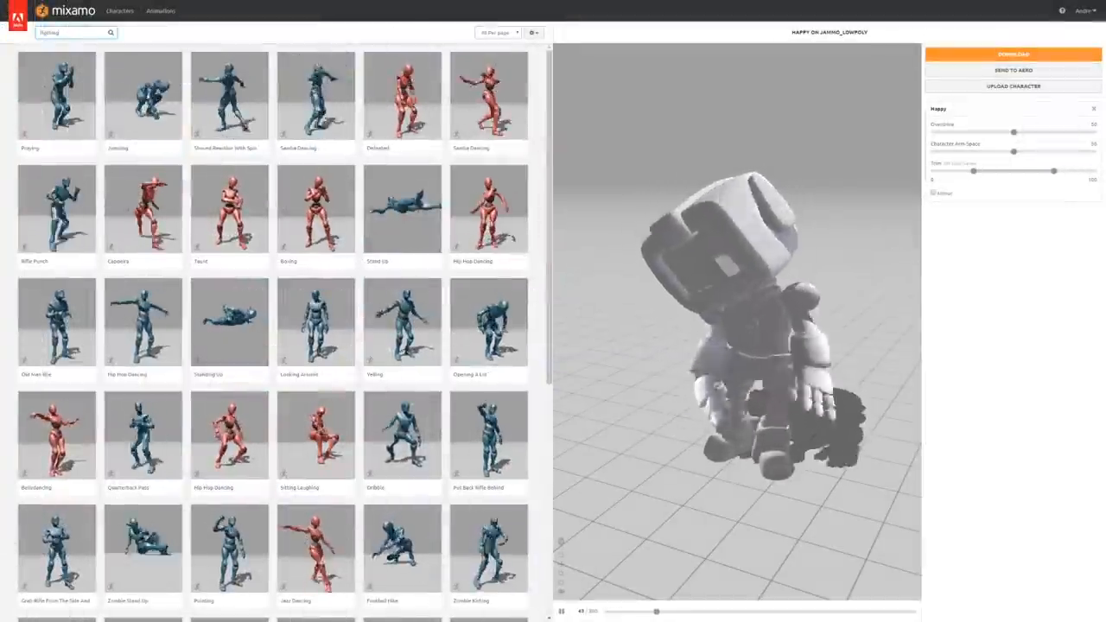
Search Mixamo for 'fight' and preview a fight animation on the robot.
{"action": "type", "text": "fight"}
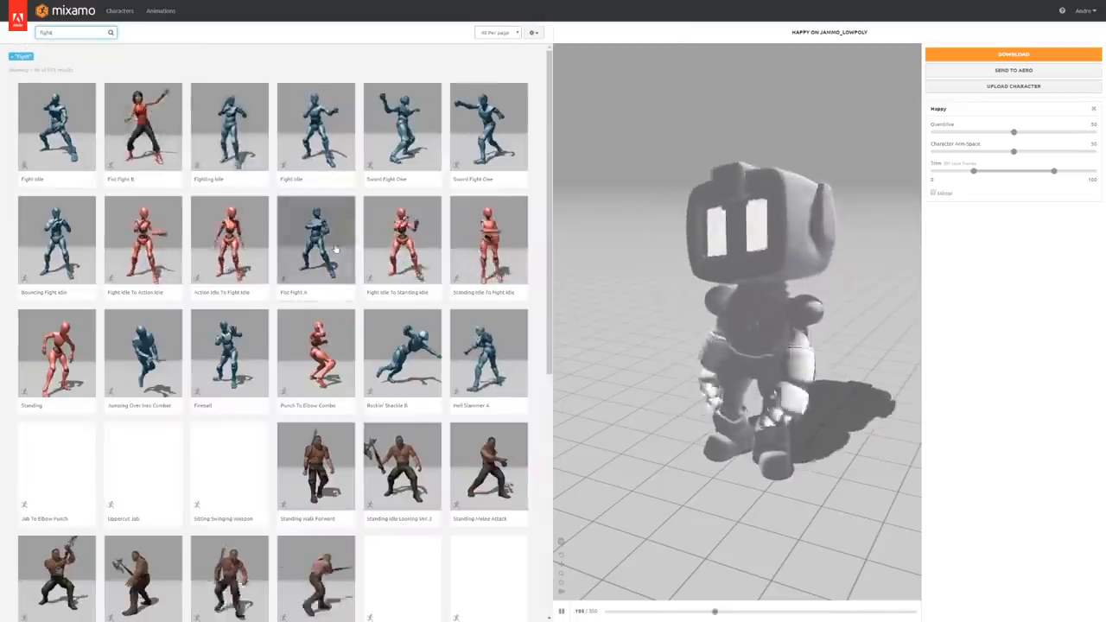
{"action": "left_click", "coordinate": [56, 239]}
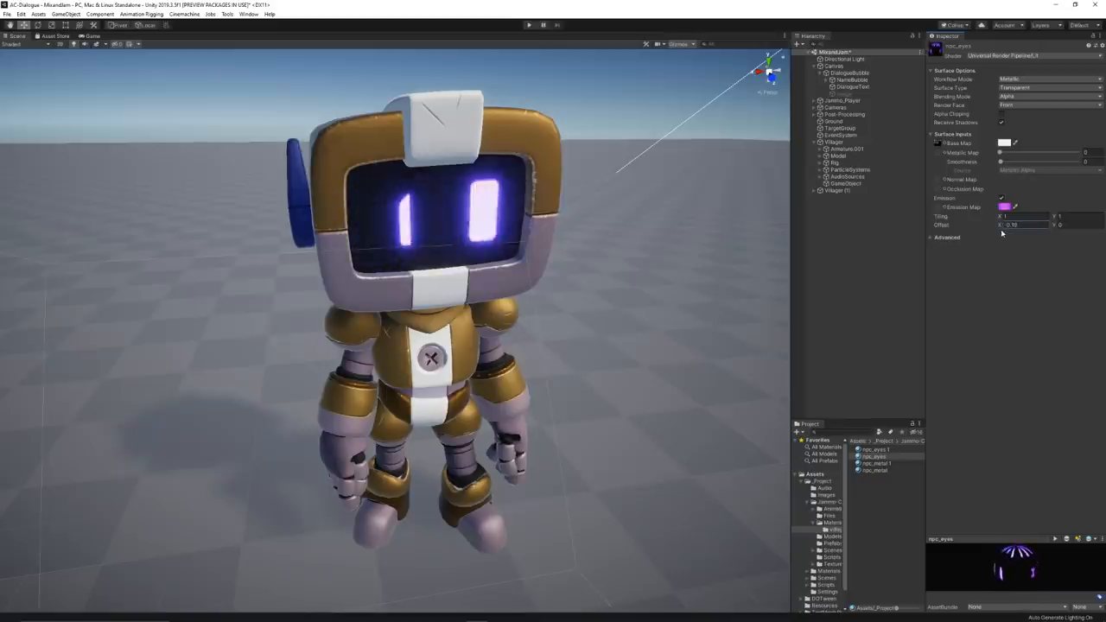
Adjust the npc_eyes material offset and play the scene with New Dialogue Data 3.
{"action": "left_click", "coordinate": [51, 12]}
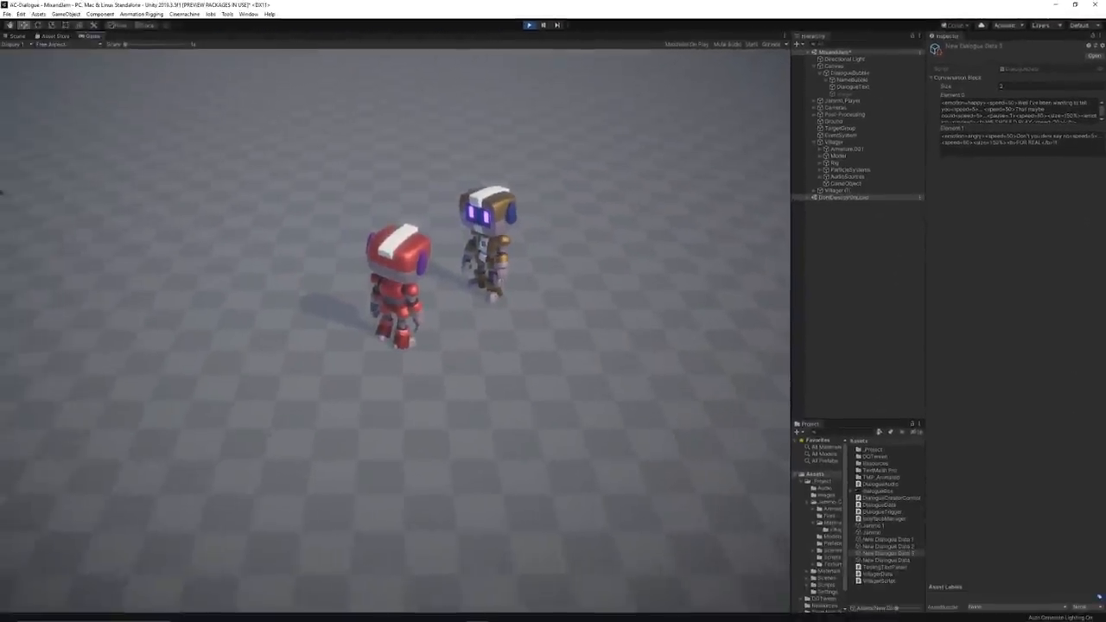
{"action": "left_click", "coordinate": [528, 24]}
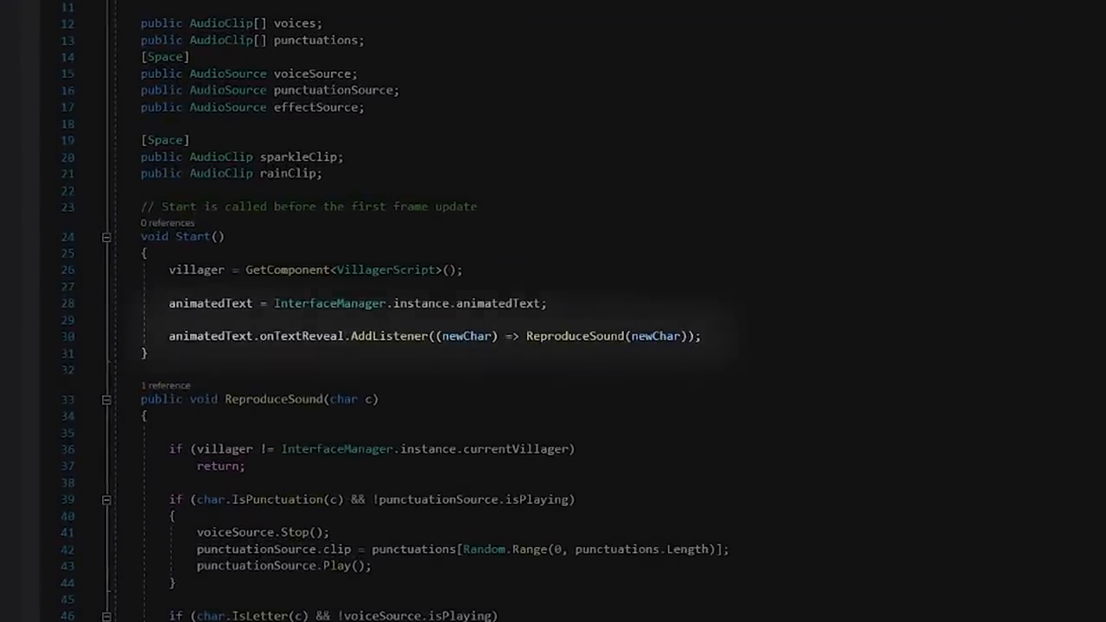
Scroll the villager audio script down to the ReproduceSound method.
{"action": "scroll", "scroll_direction": "down", "scroll_amount": 3}
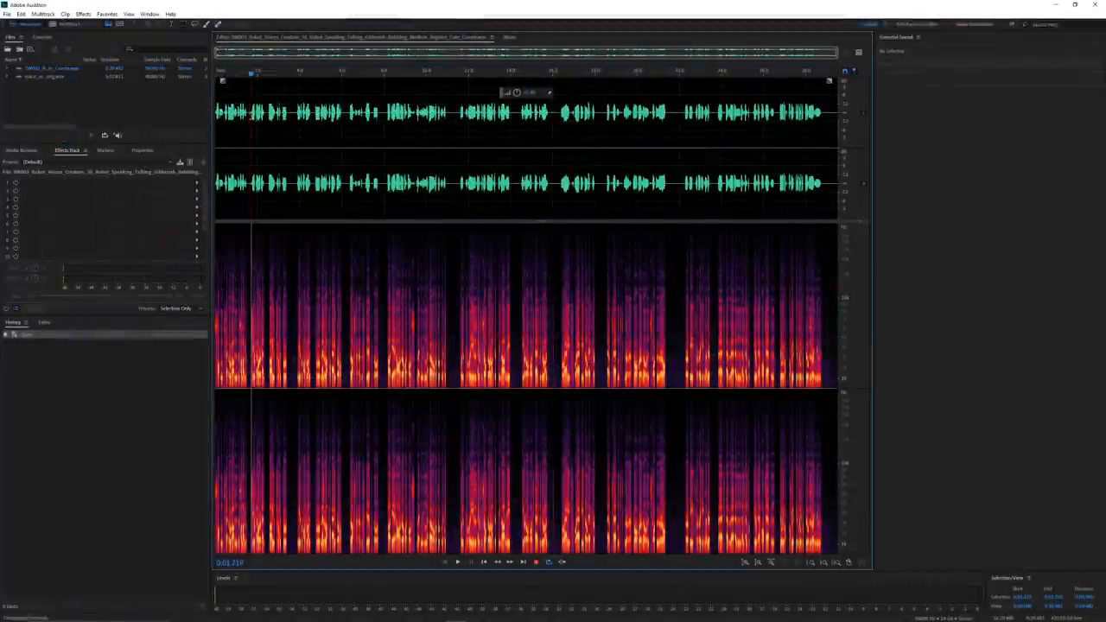
Open the robot voice recording in Audition to show its waveform and spectrum.
{"action": "left_click", "coordinate": [457, 561]}
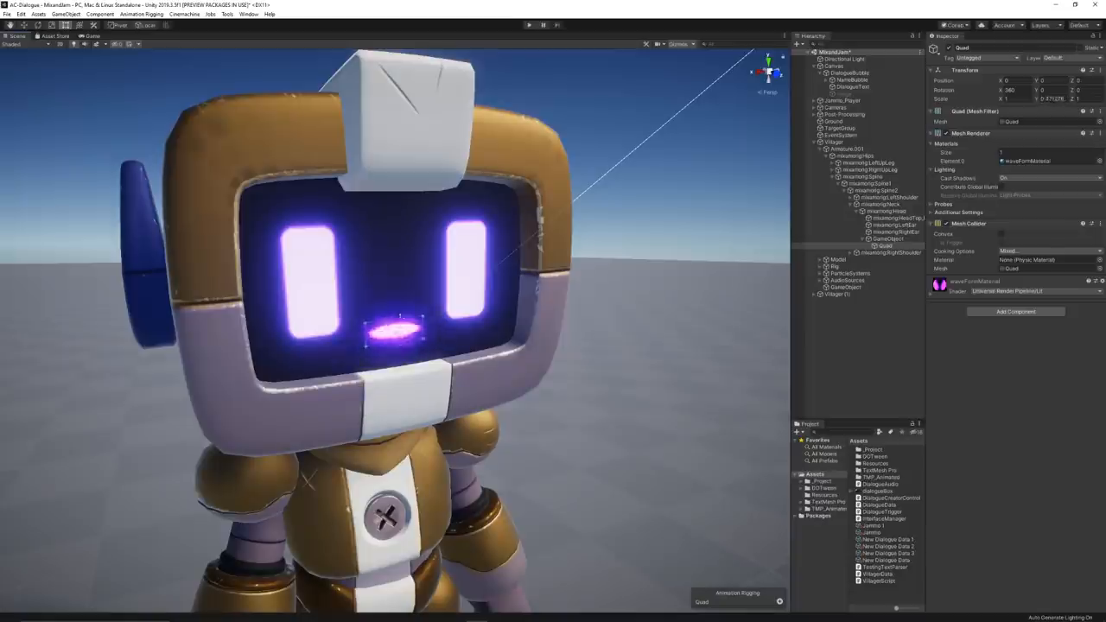
Enter Play mode to watch Jammo speak with the glowing waveform mouth quad.
{"action": "left_click", "coordinate": [529, 24]}
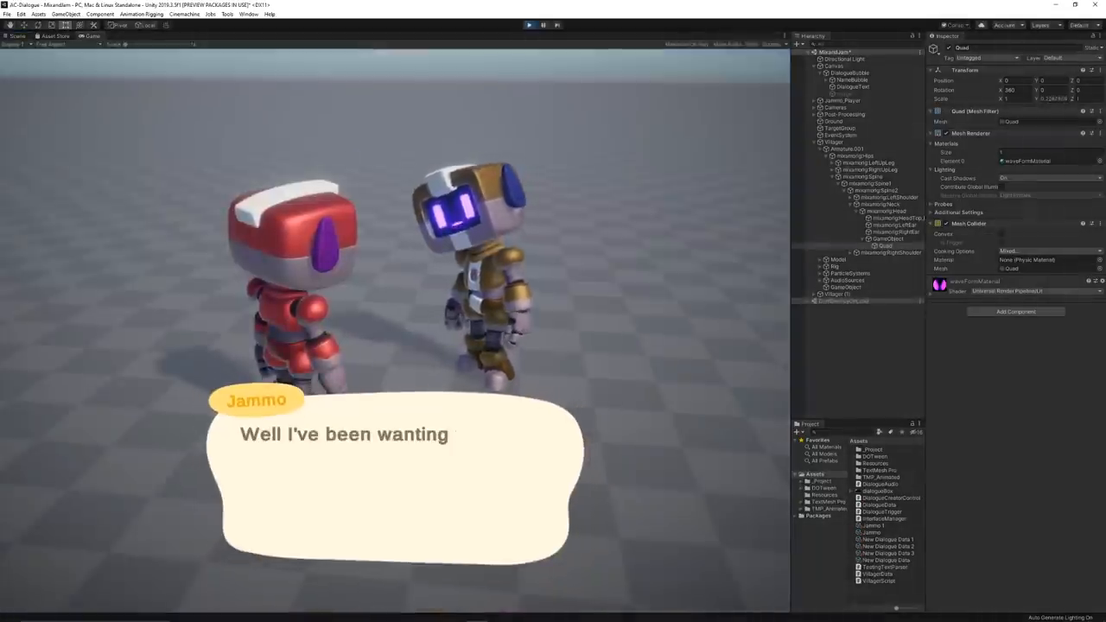